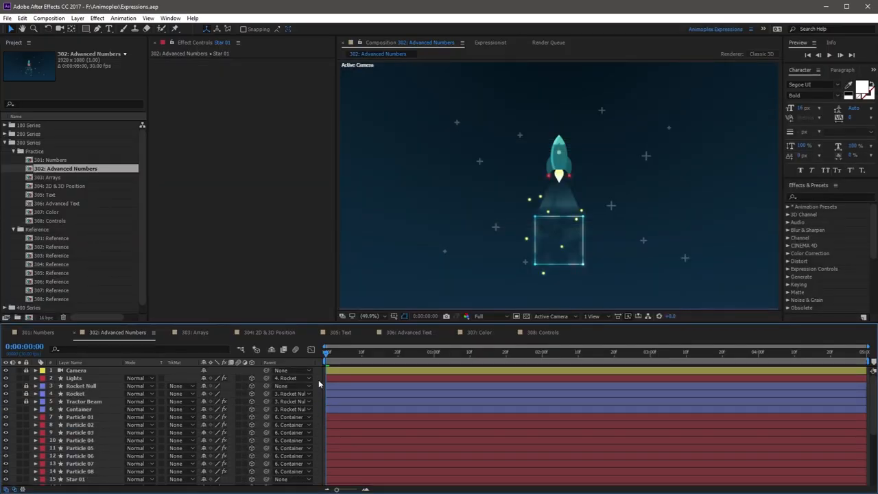
Scroll the timeline down to reach Star 01's Opacity property.
scroll("down", 3)
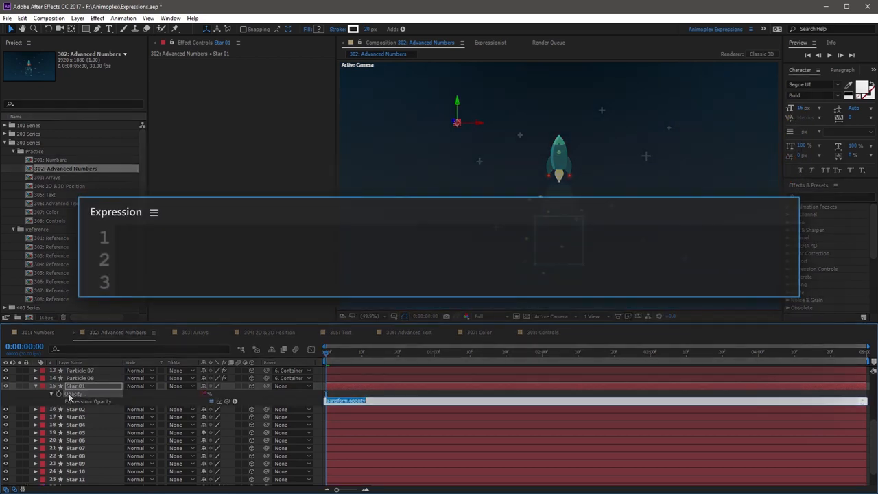
Write random(0, 100) as Star 01's Opacity expression.
type("random")
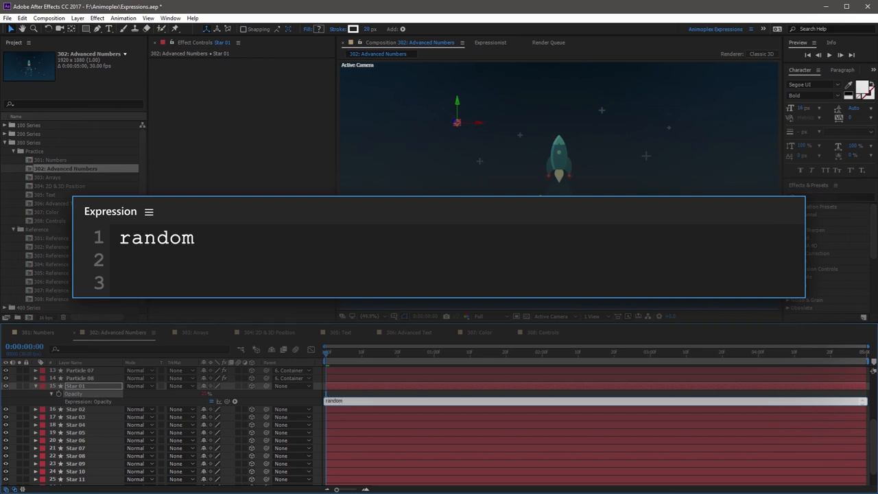
type("(")
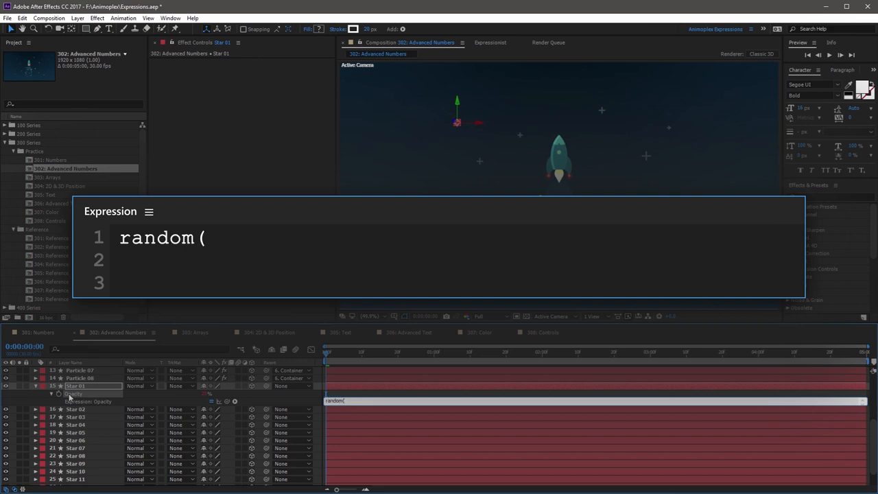
type("0,")
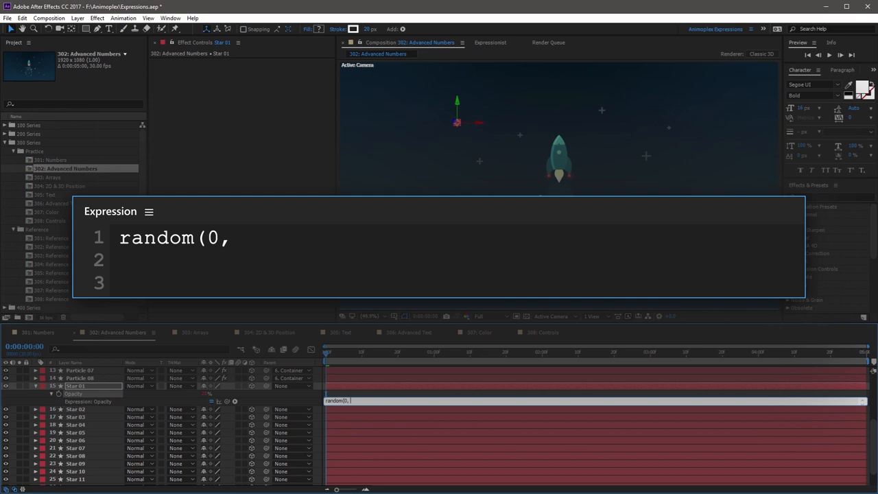
type("100")
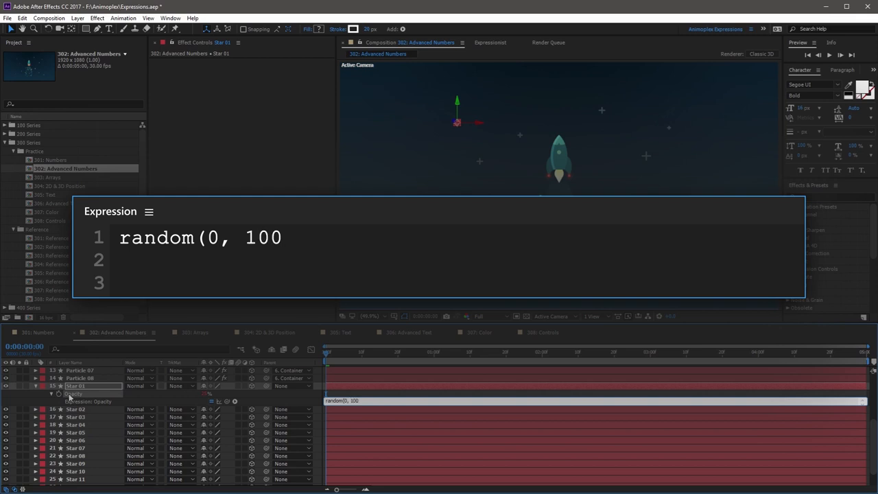
type(")")
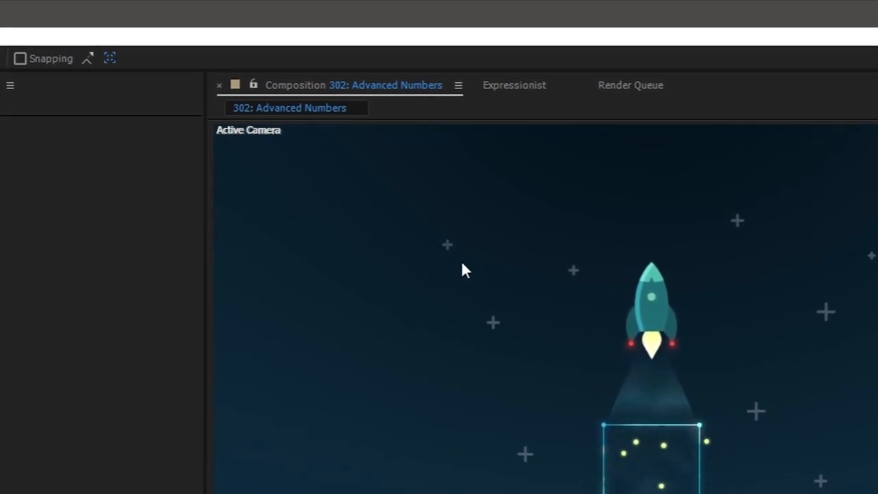
mouse_move(432, 283)
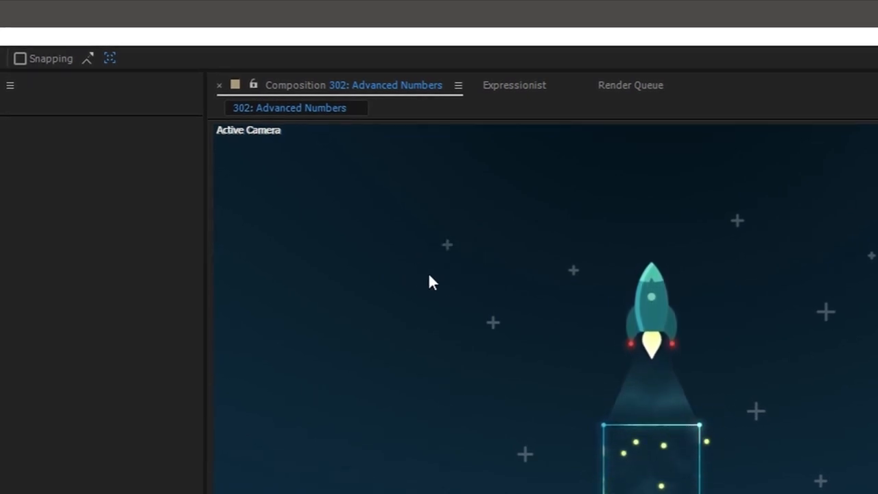
mouse_move(425, 268)
type("random(0, 100")
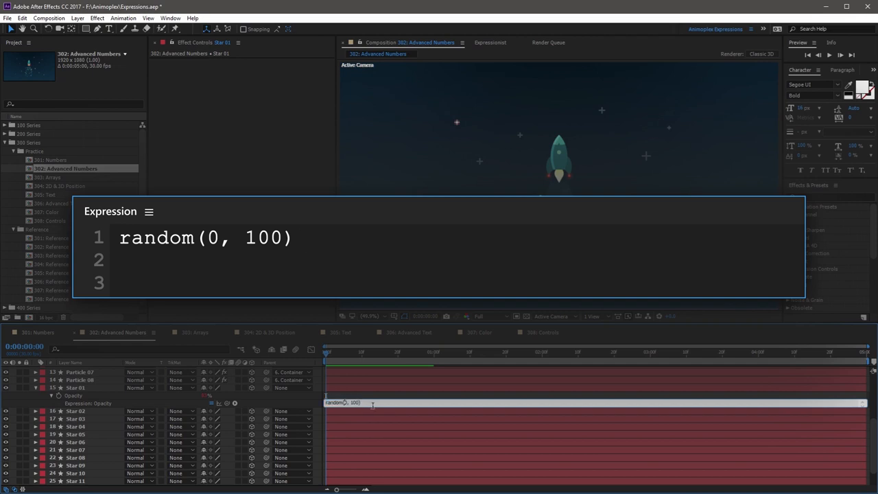
Narrow the random opacity range to random(25, 75).
type("25")
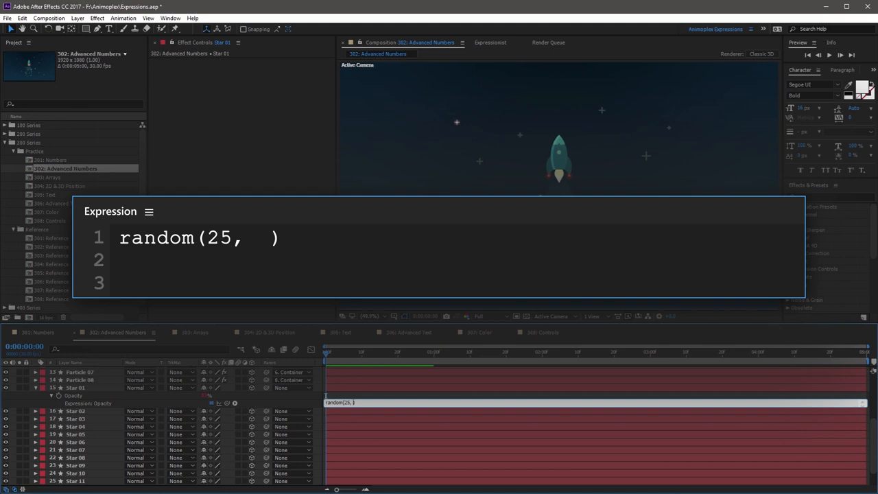
type("75")
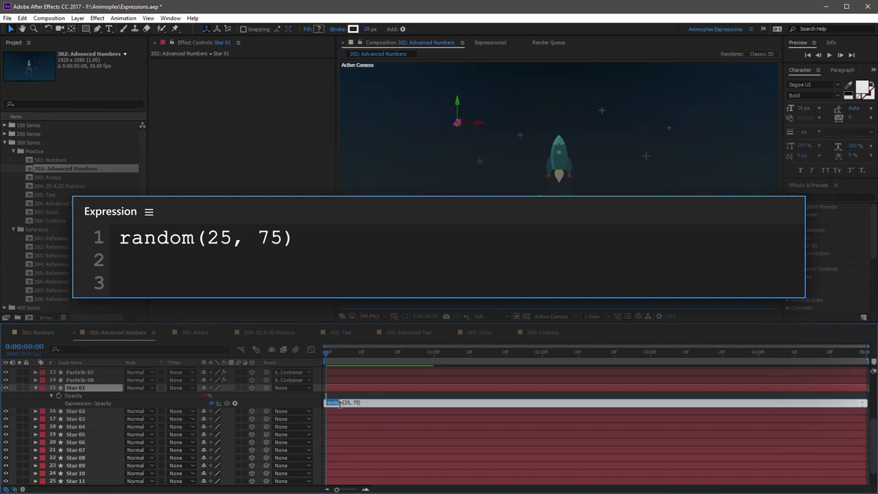
Replace random with gaussRandom so the expression reads gaussRandom(25, 75).
double_click(157, 239)
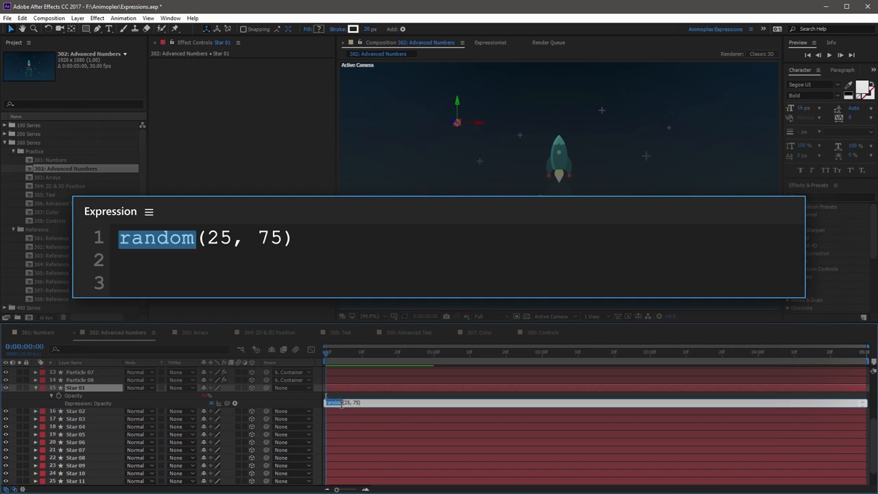
type("gaussR")
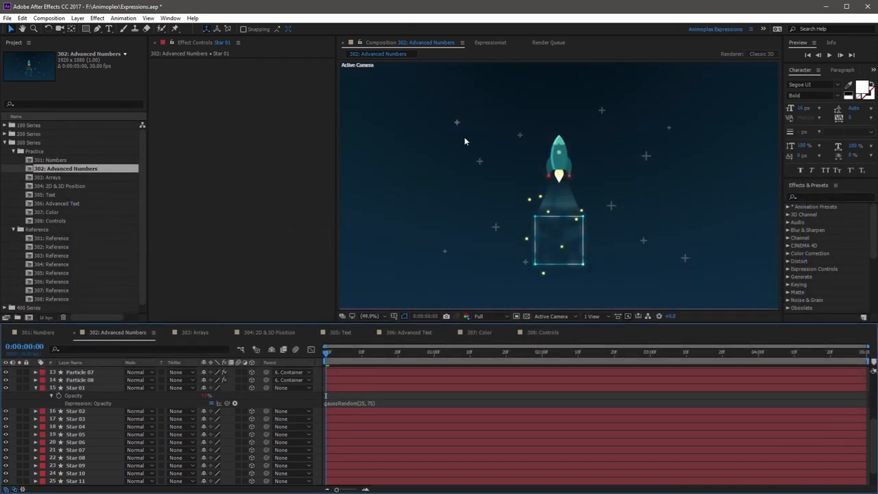
Copy Star 01's gaussRandom(25, 75) expression onto the other stars and reveal their Opacity.
right_click(61, 403)
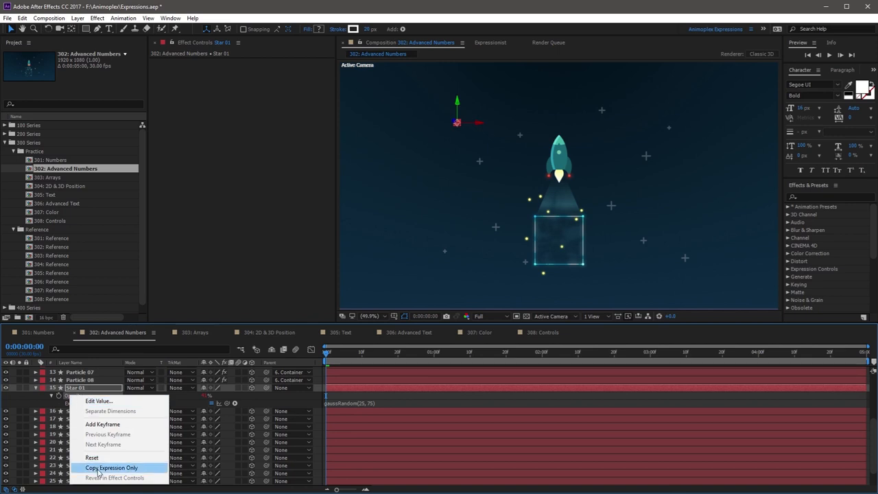
left_click(111, 467)
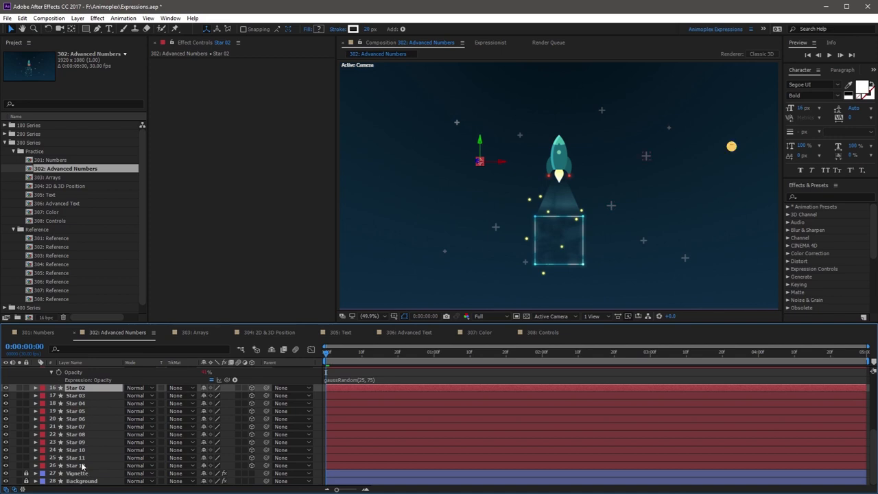
key("ctrl+v")
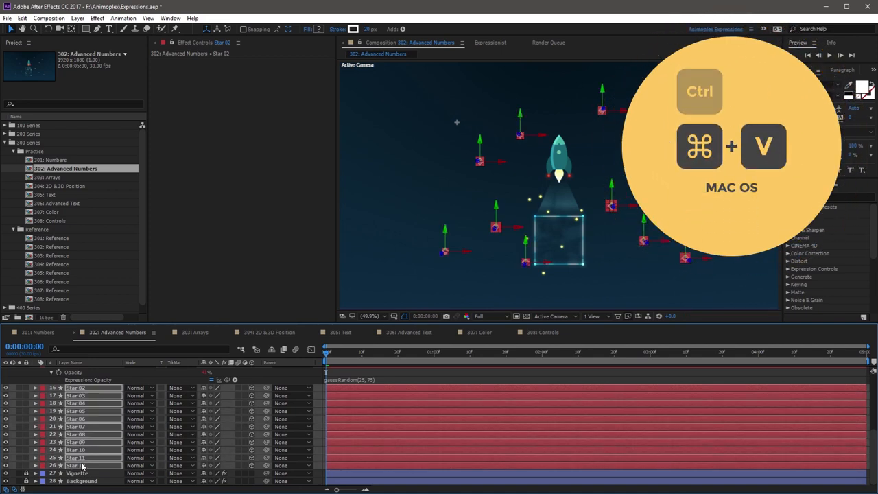
key("cmd+v")
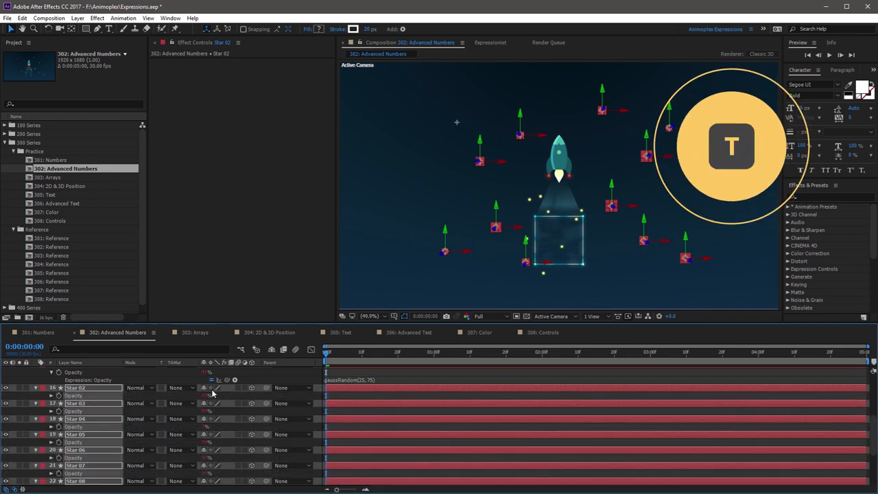
left_click(373, 351)
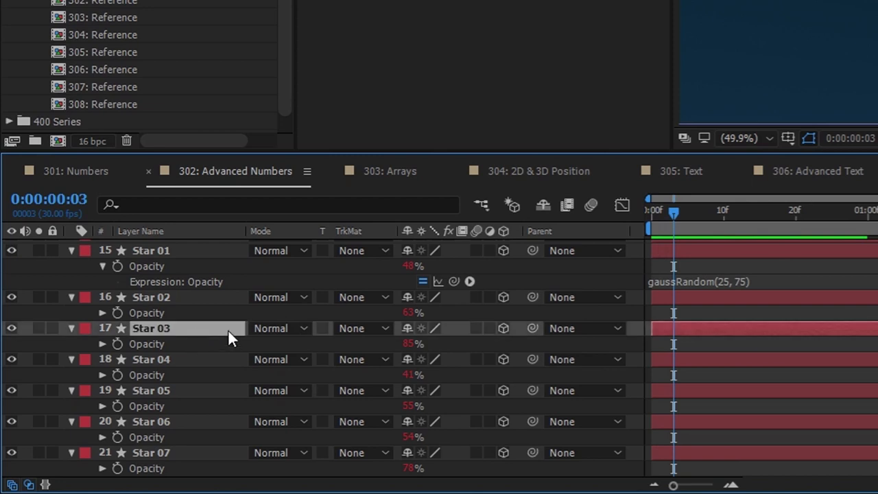
mouse_move(409, 359)
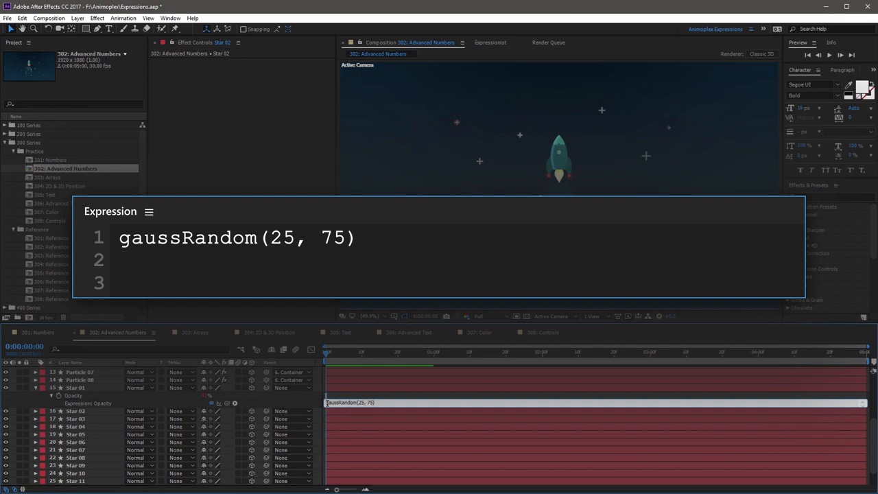
Prefix the expression with seedRandom(index, true); to seed randomness per layer.
type("seedRandom")
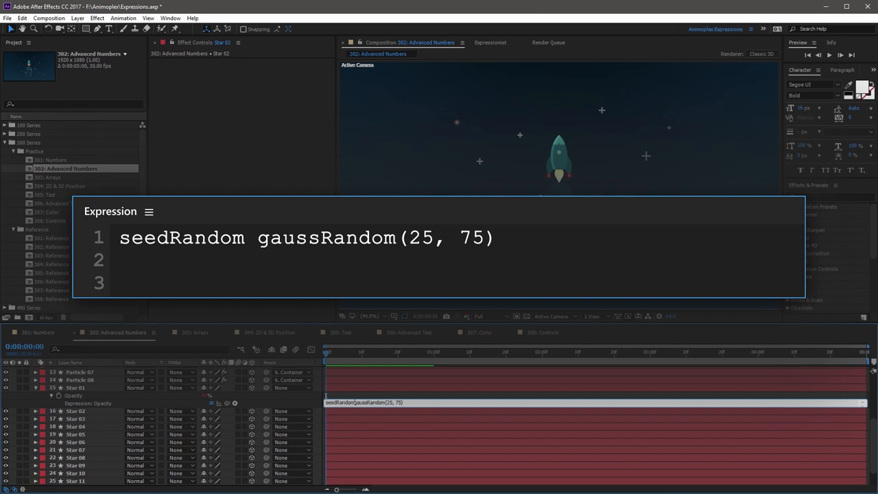
type("(index,")
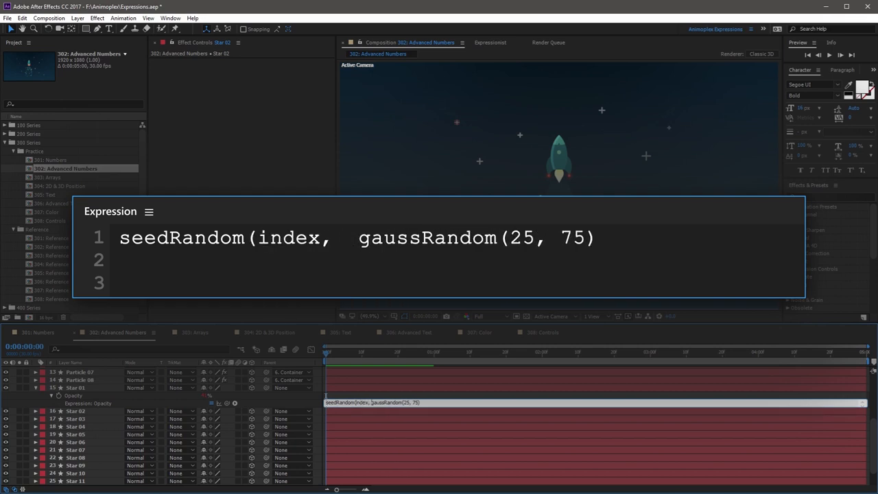
type("true")
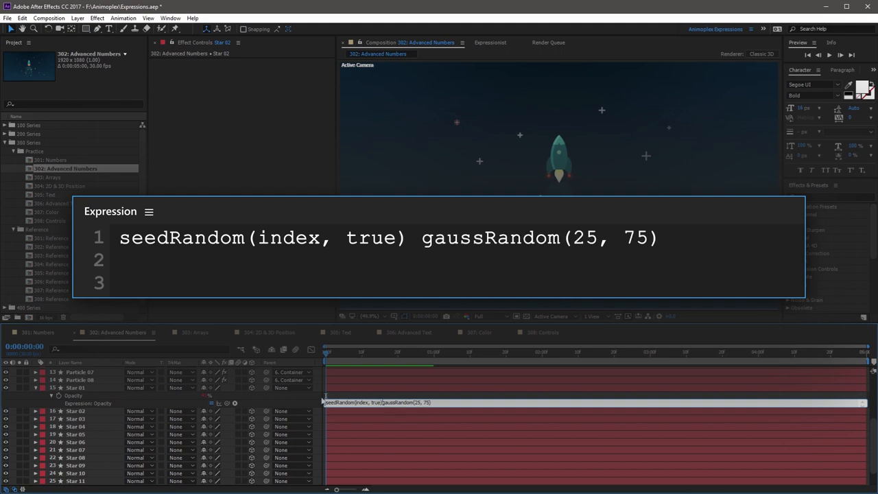
type(";")
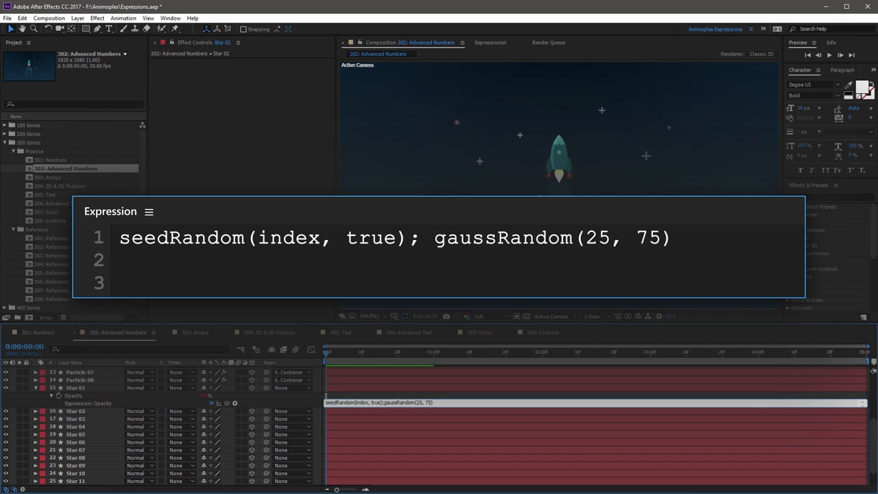
mouse_move(312, 412)
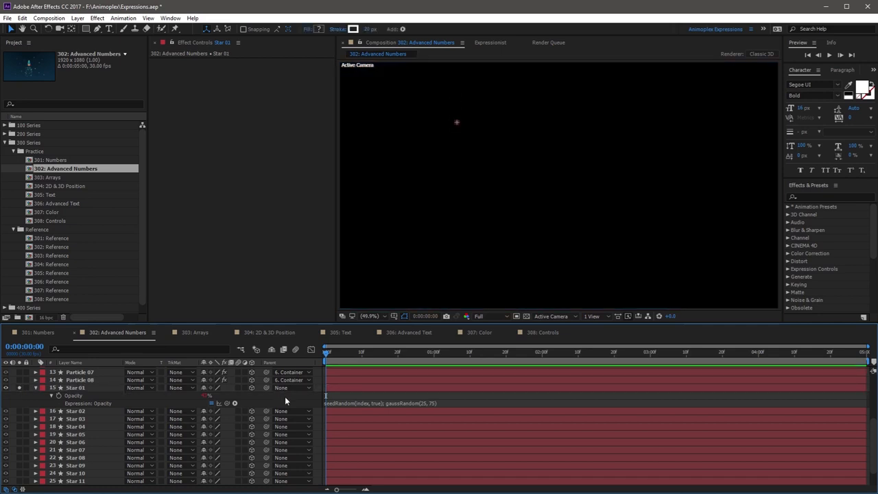
Copy the seeded random-opacity expression from Star 01 onto the remaining star layers.
left_click(484, 351)
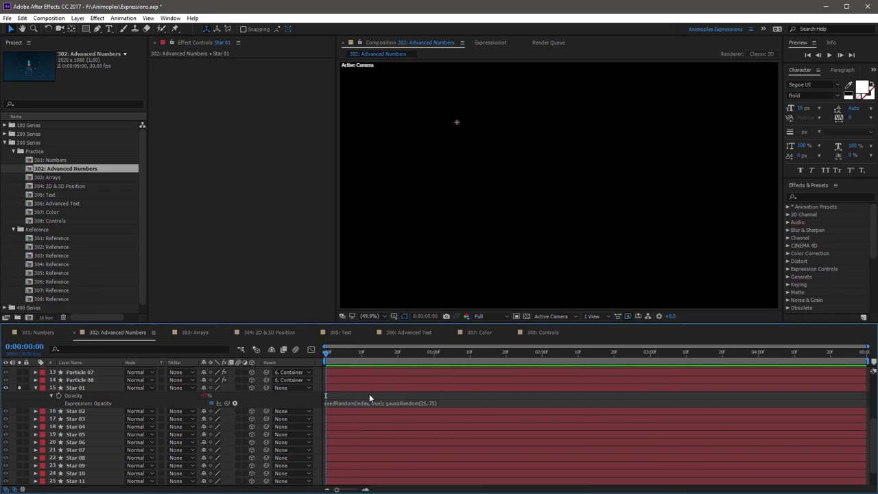
mouse_move(370, 403)
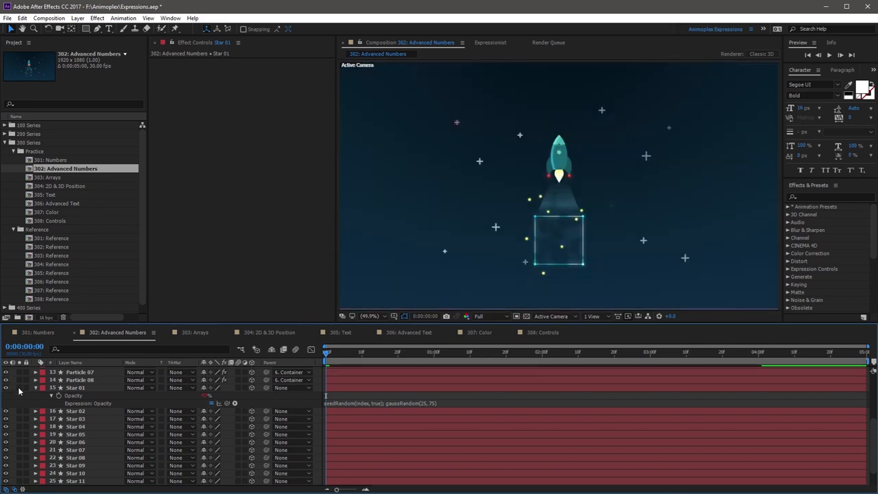
right_click(74, 395)
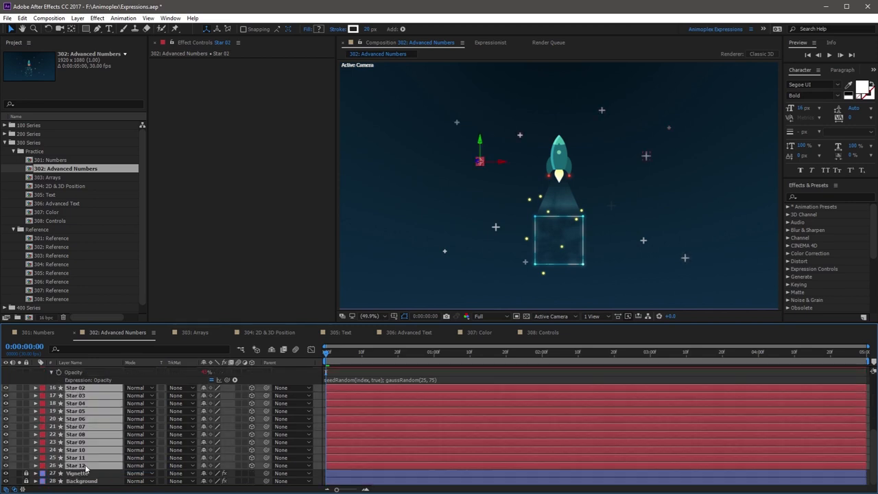
key("ctrl+v")
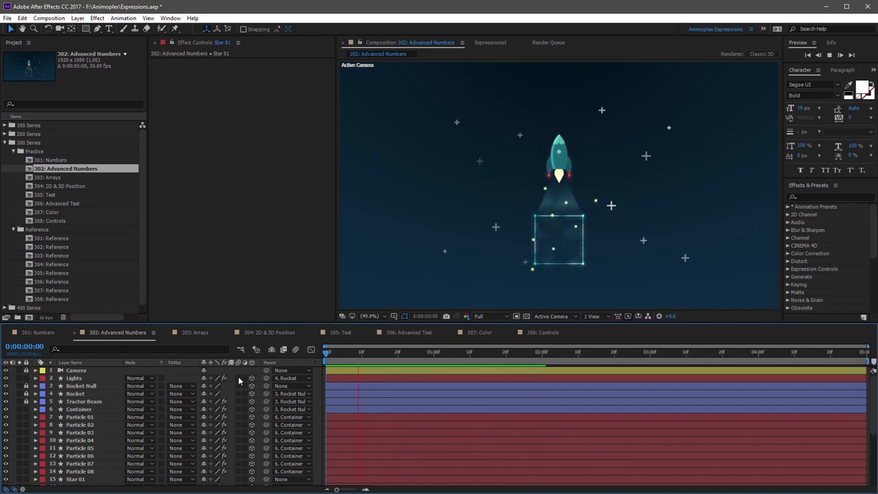
Start Particle 01's Position expression with src = wiggle(2, 200);.
left_click(79, 417)
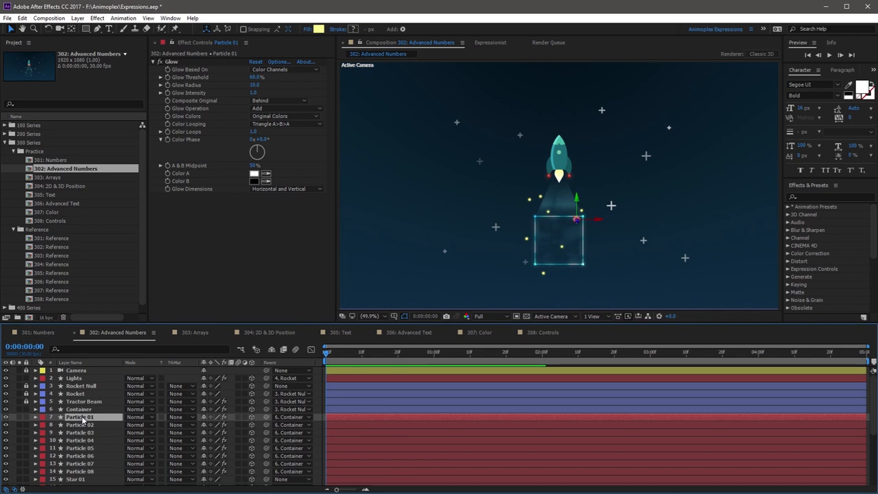
key("p")
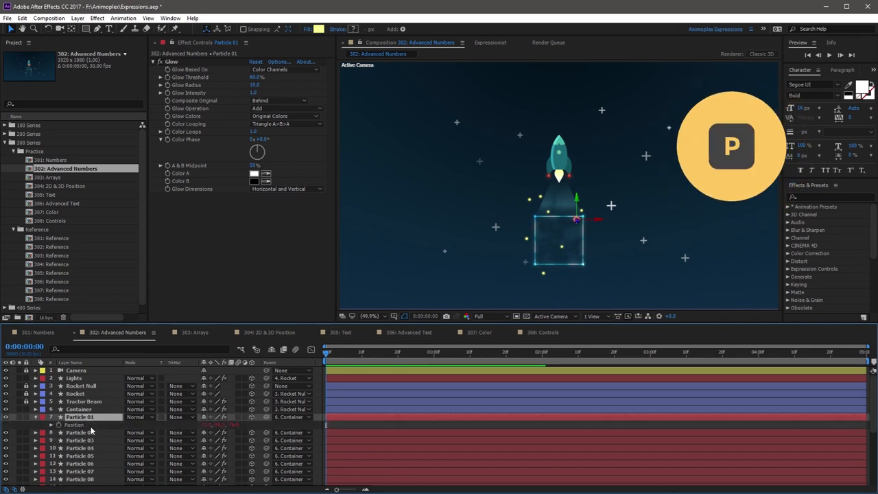
type("wiggle(2, 200)")
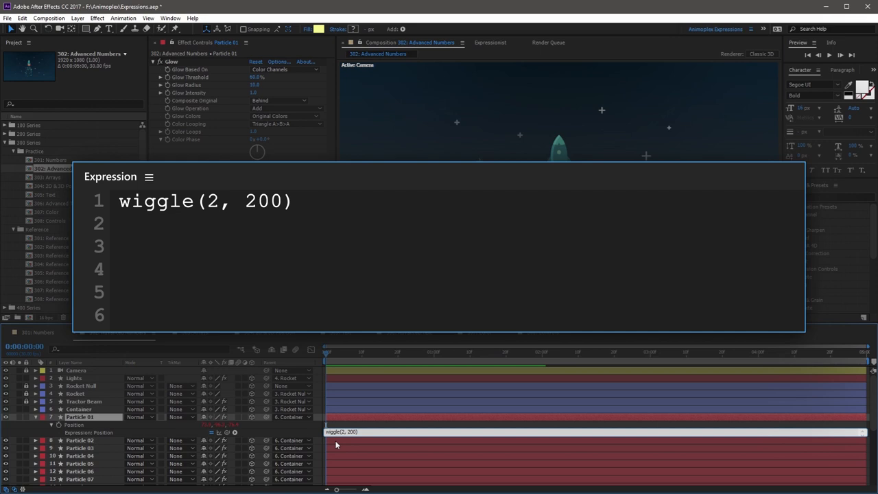
type("src =")
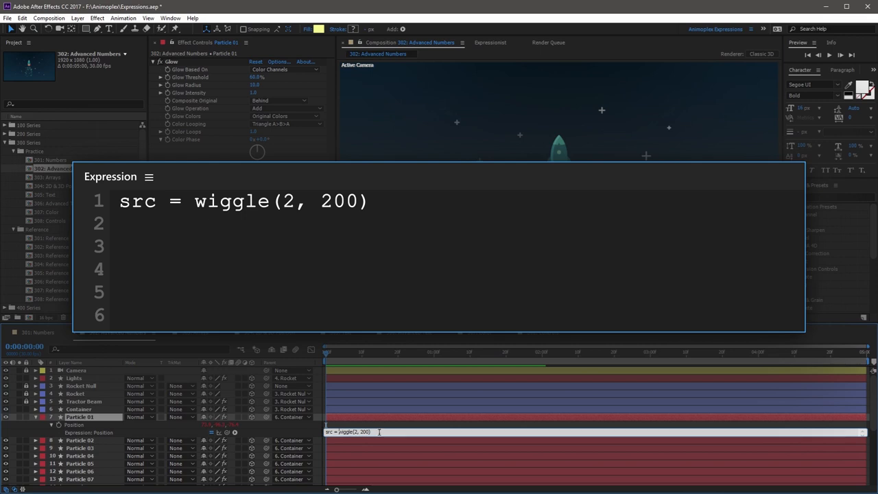
type(";")
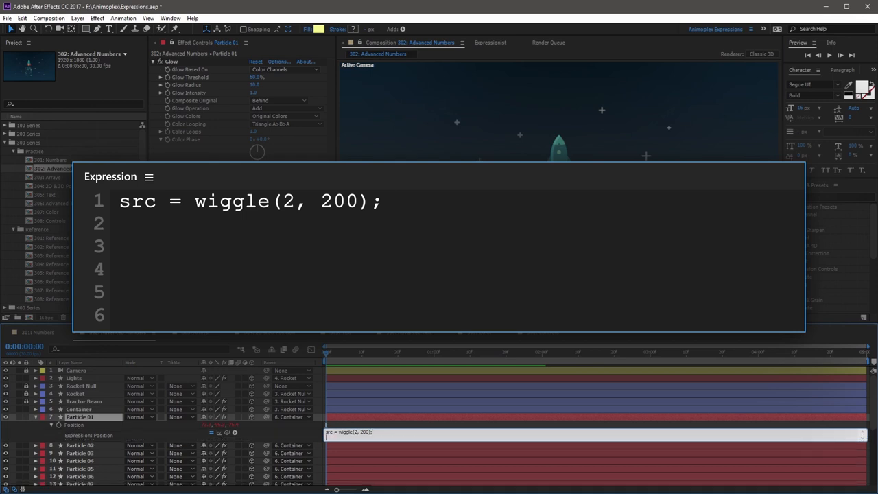
Add a second line border = [100, 100]; to the Position expression.
type("border")
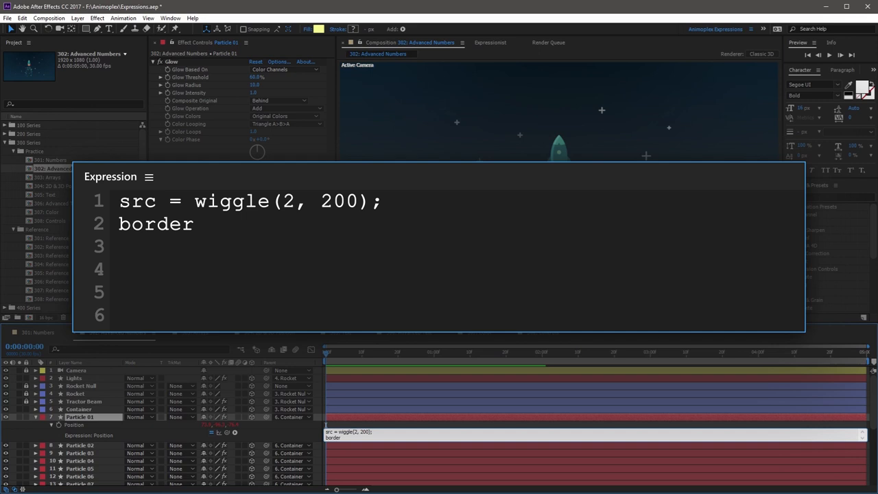
type("=")
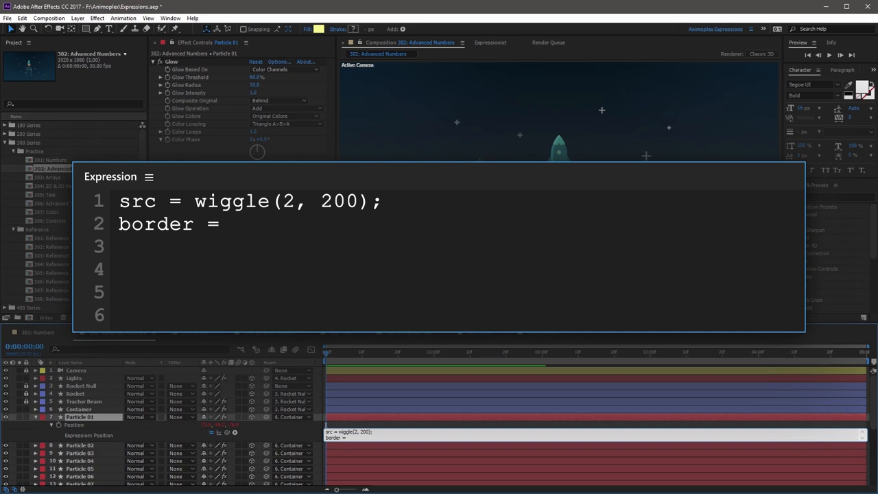
type("[")
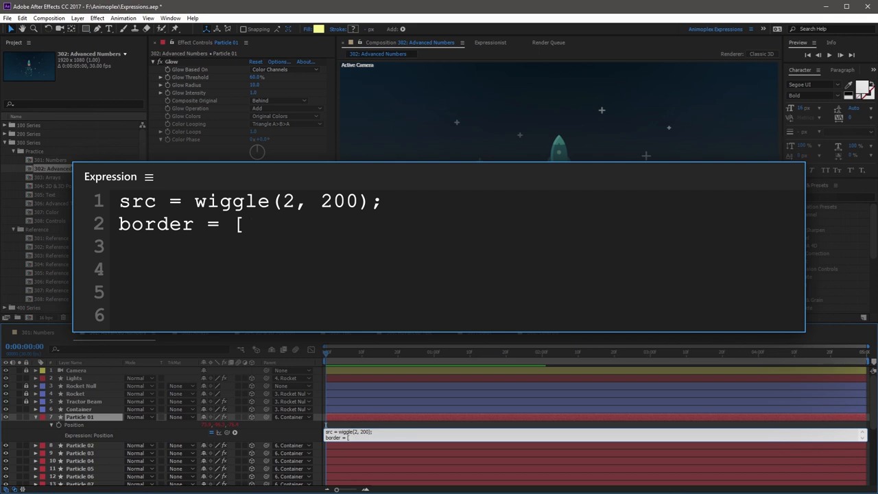
type("100")
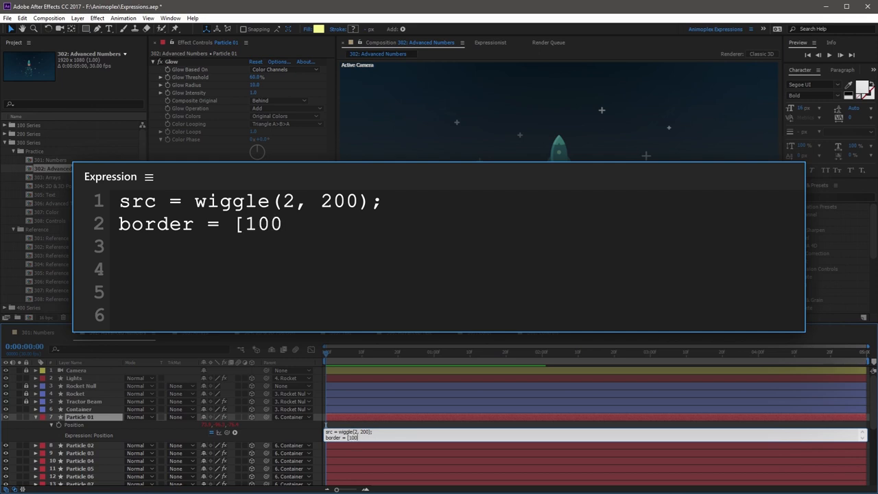
type(",")
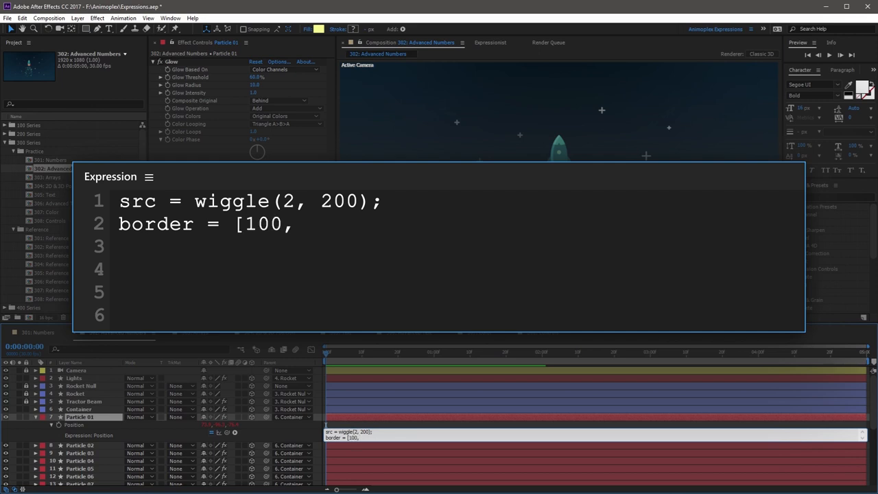
type("100")
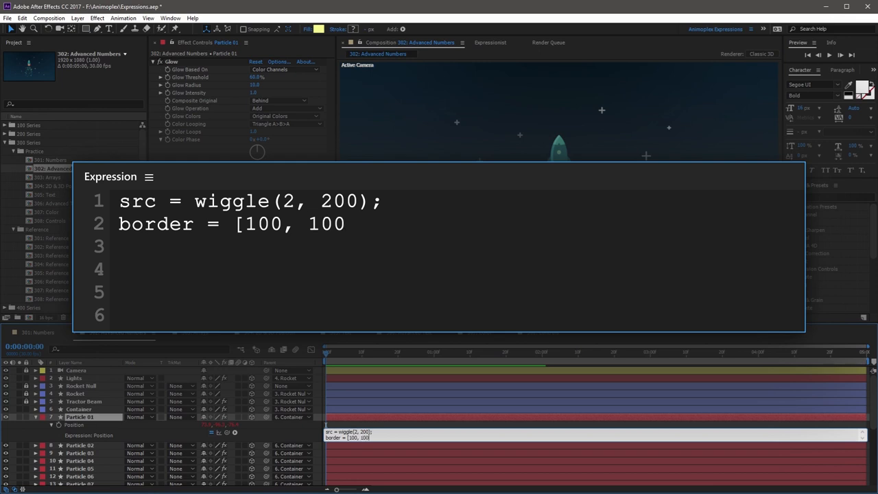
type("]")
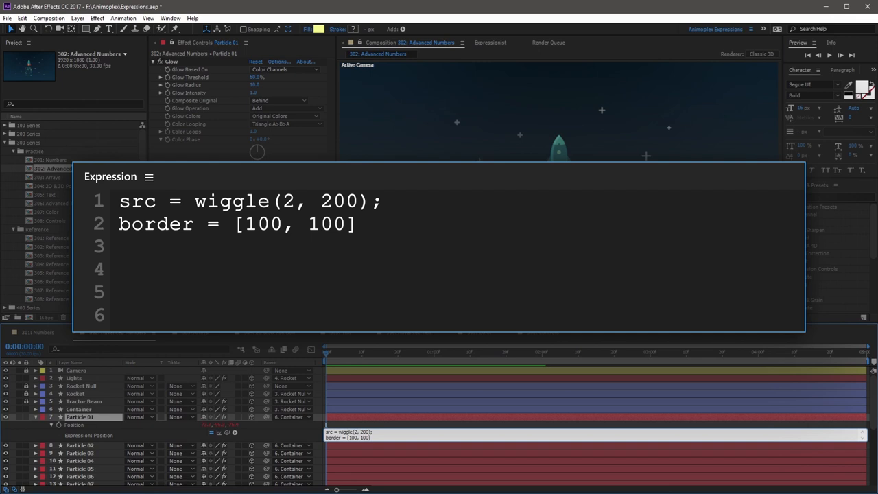
type(";")
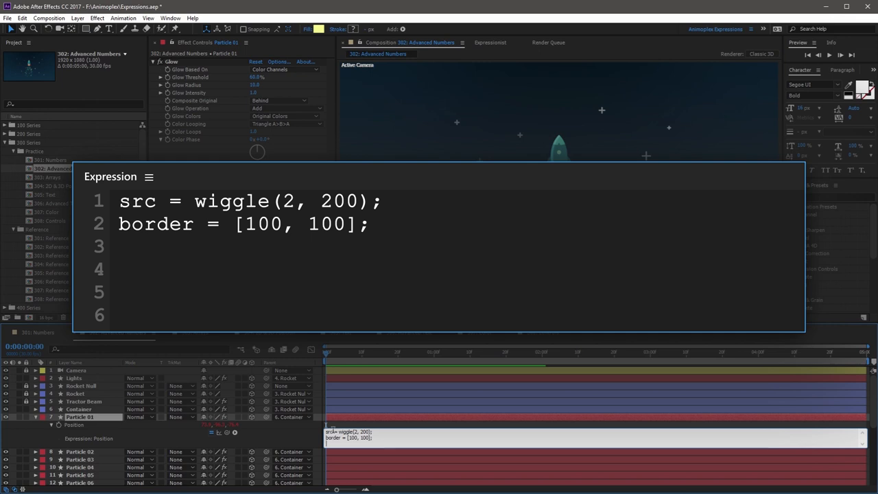
Add clamp(src, value - border, value + border) to keep the particle within 100 px.
type("clamp")
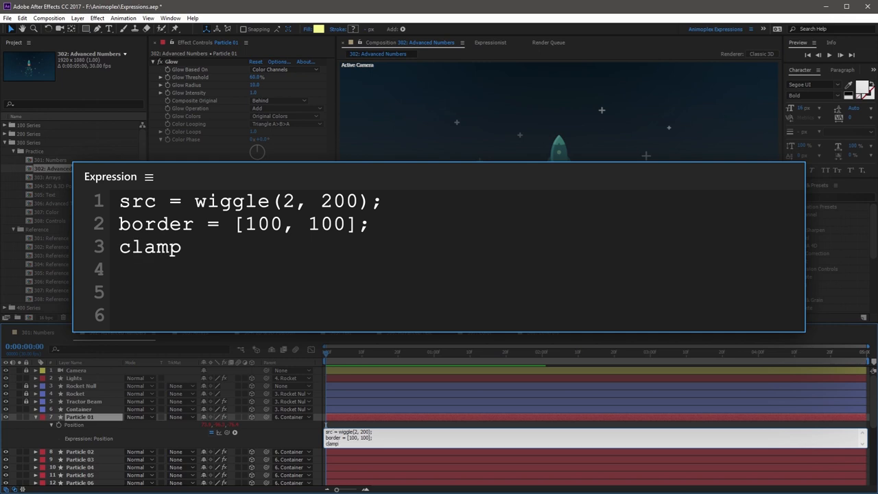
type("(")
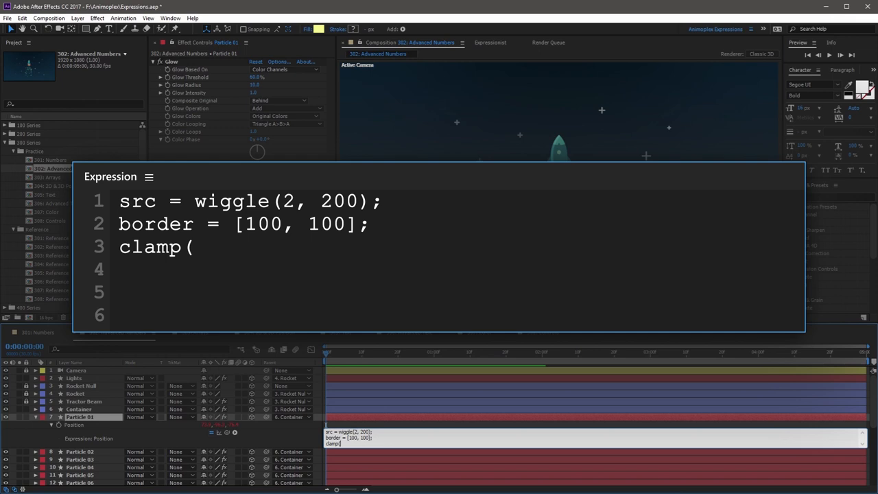
type("sr")
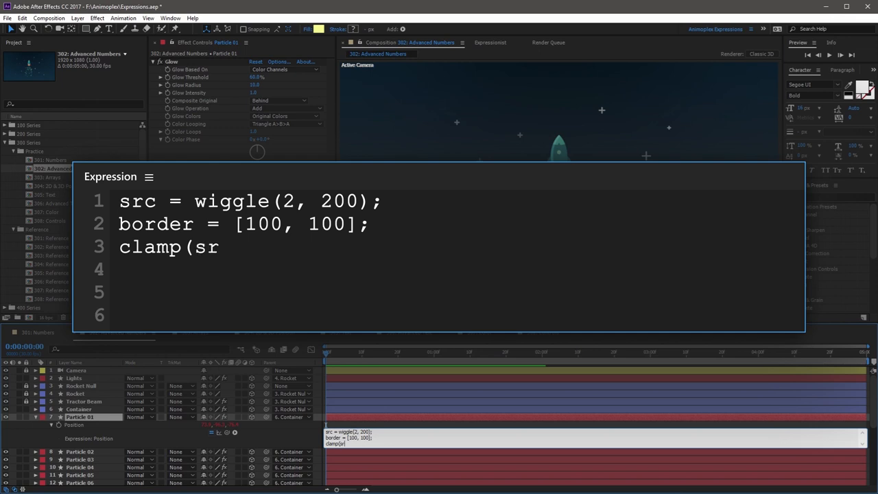
type("c")
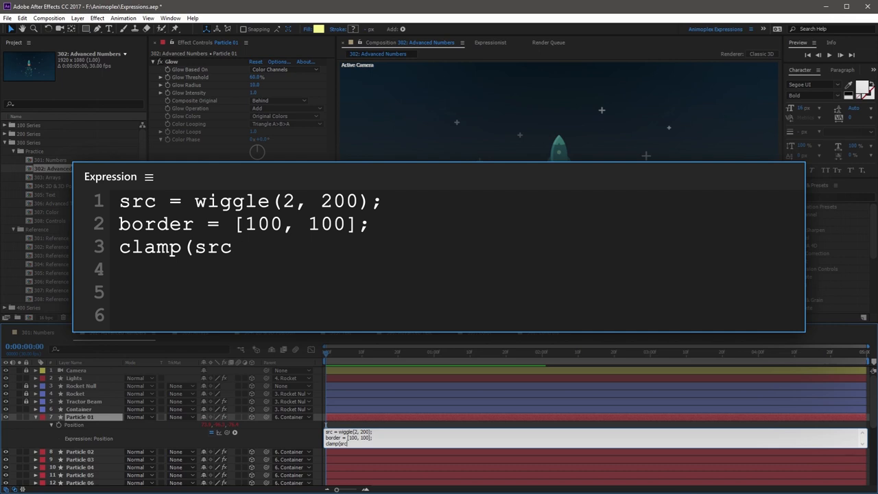
type(",")
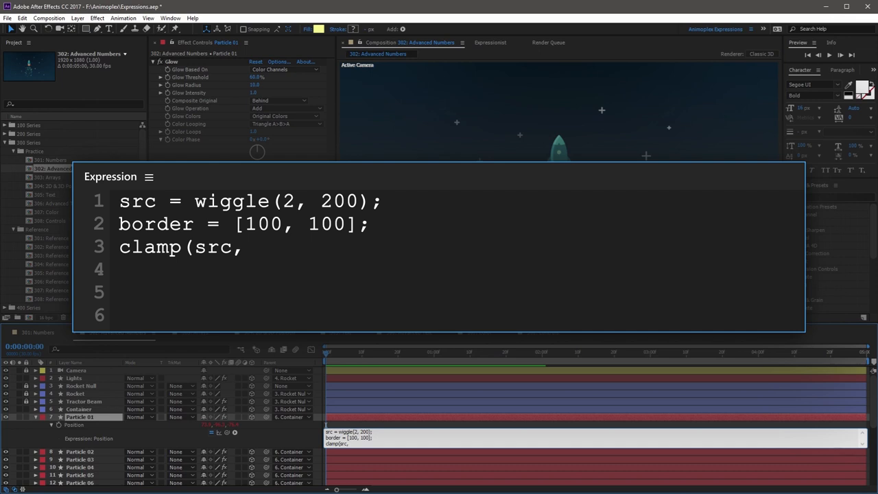
type("value - border")
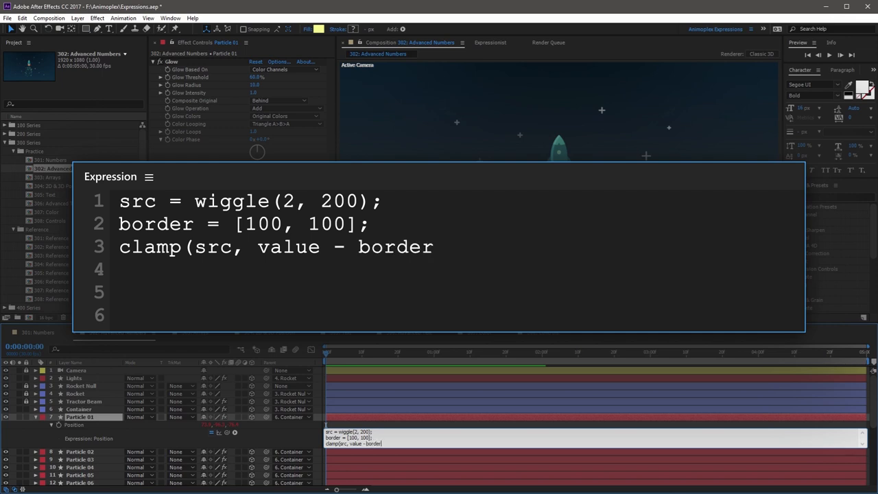
type(", value + b")
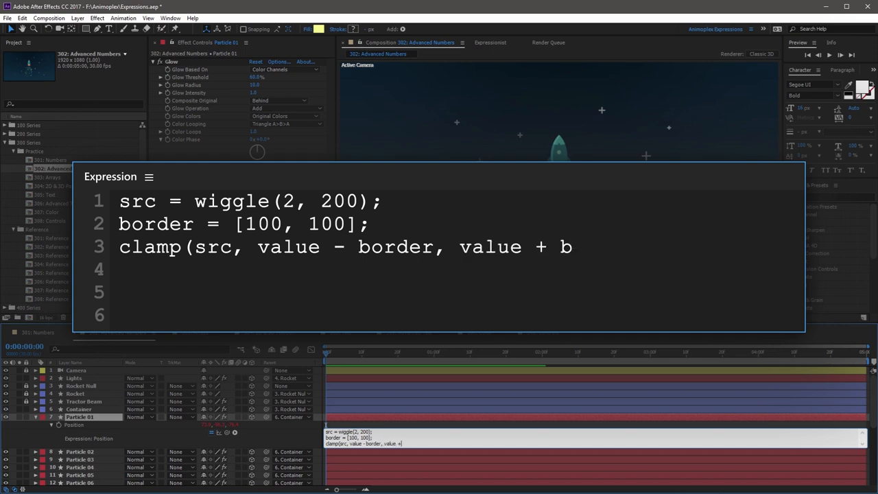
type("order")
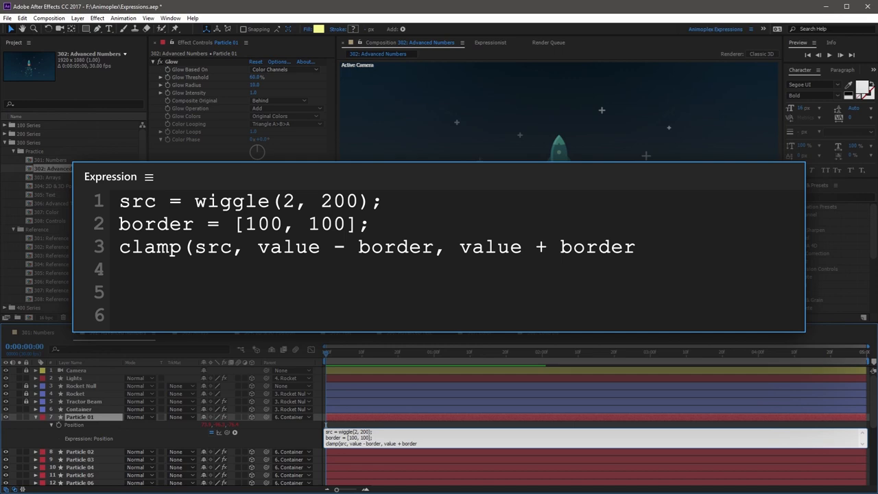
type(")")
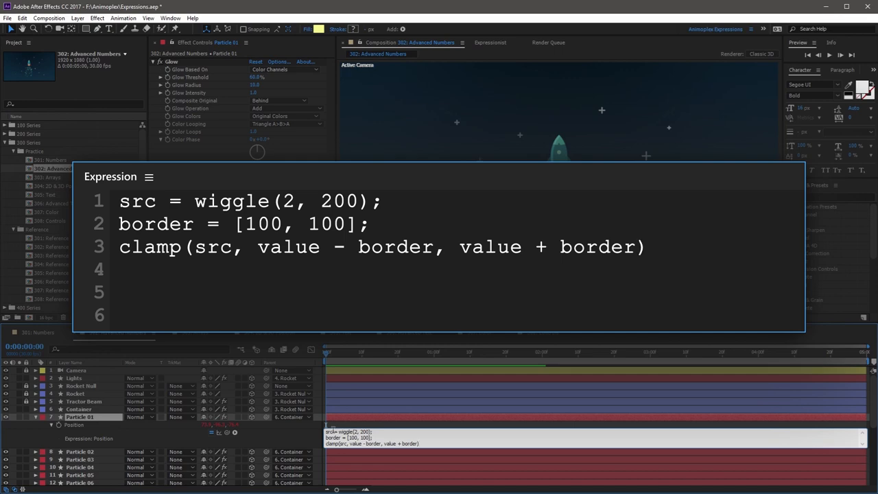
mouse_move(287, 436)
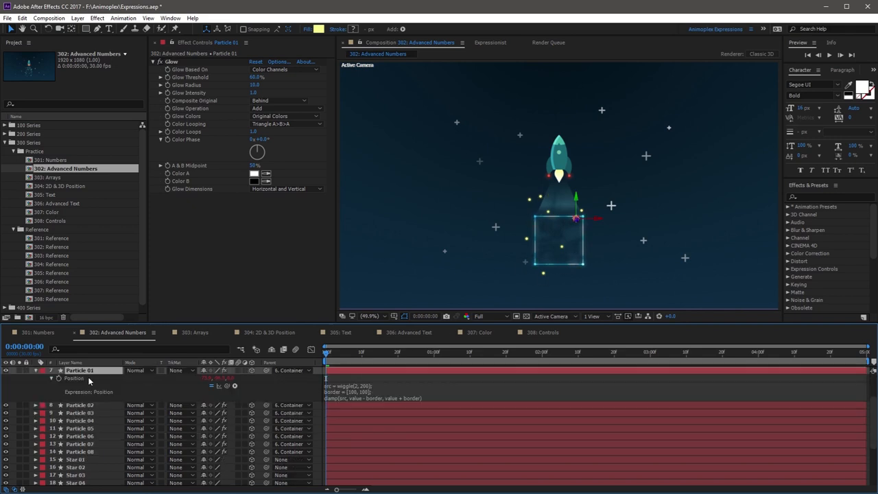
Copy the clamped wiggle Position expression onto the other Particle layers.
right_click(75, 378)
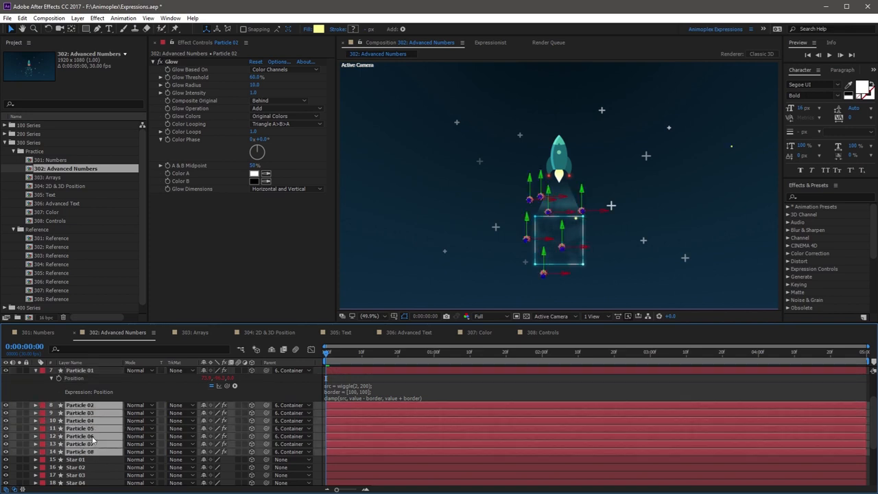
key("ctrl+v")
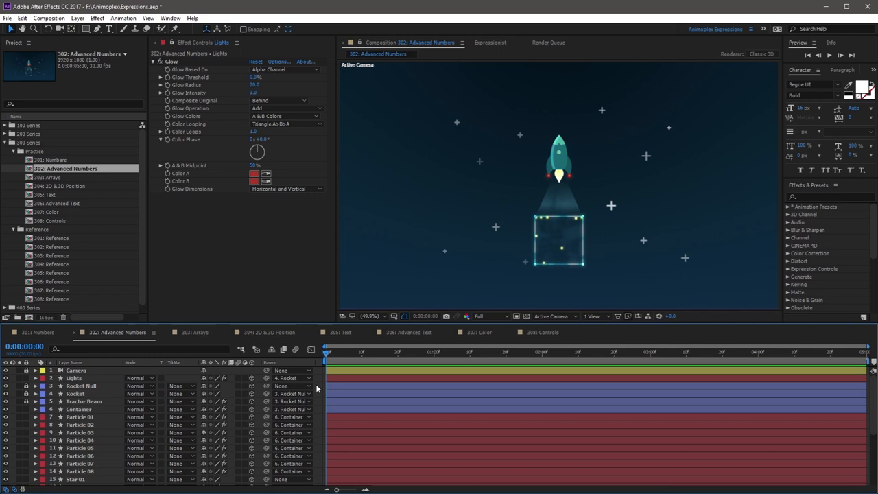
mouse_move(335, 392)
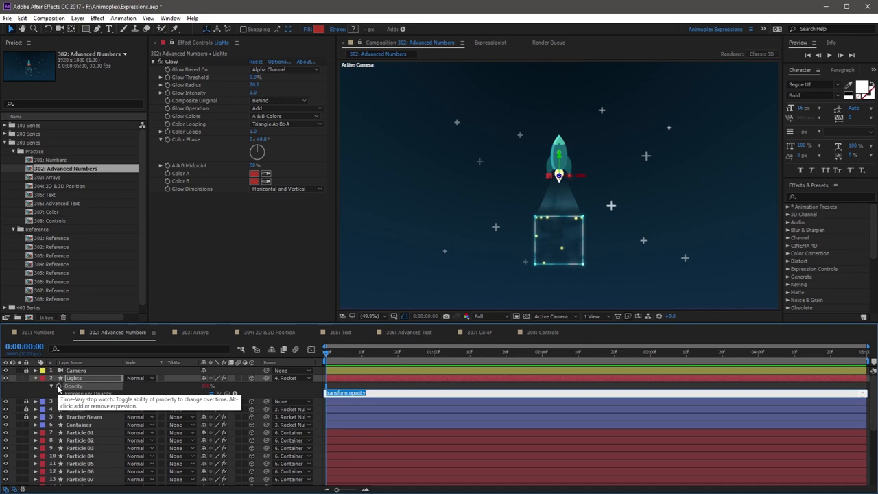
Write the condition if (Math.floor(time % 2) == 0) in the Lights opacity expression.
type("if")
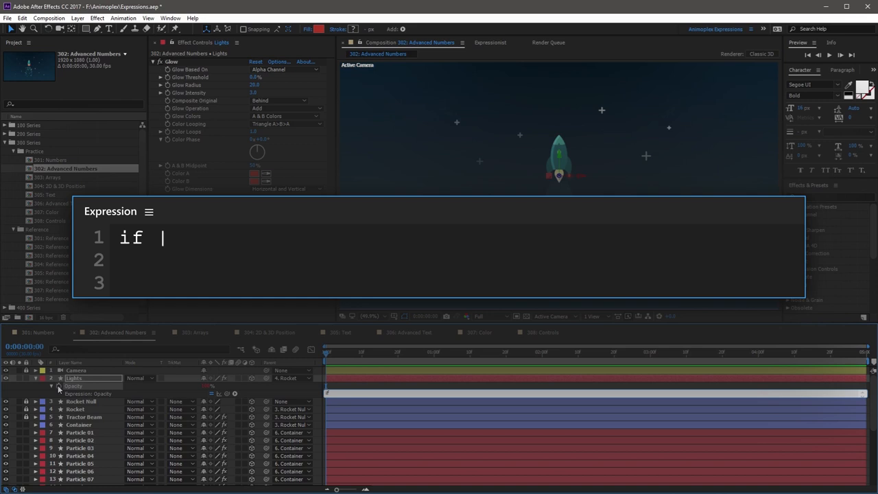
type("()")
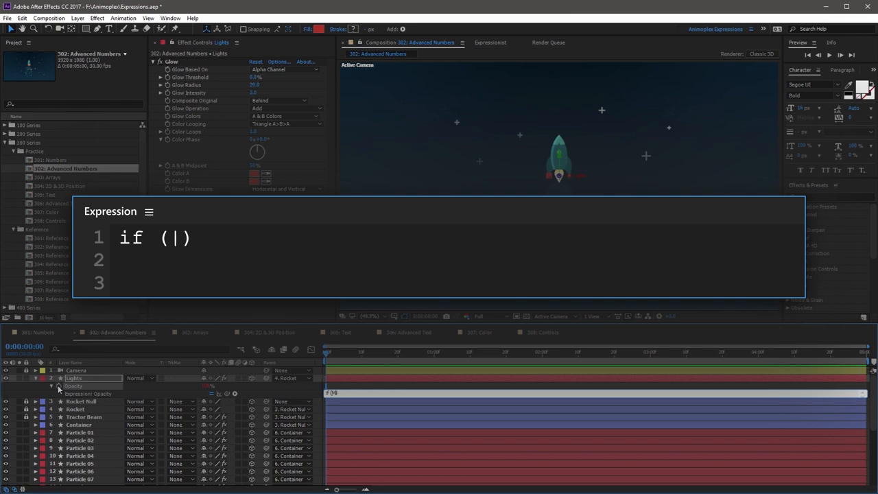
type("Math.floor")
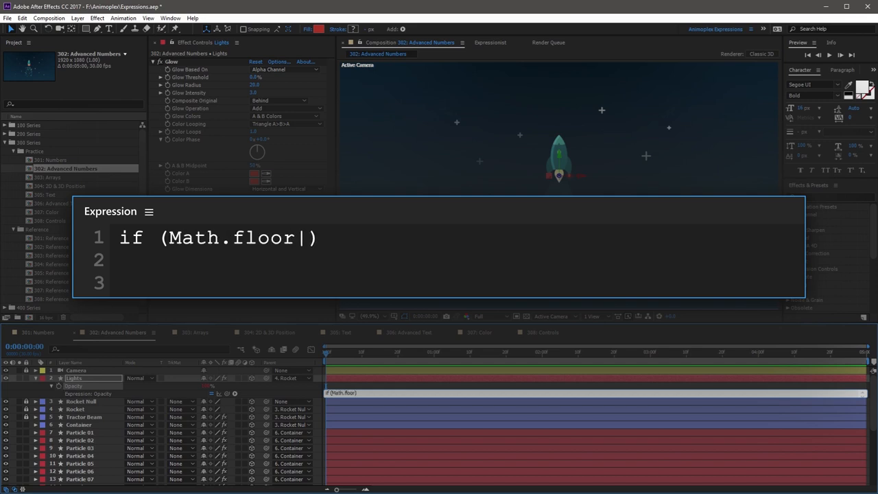
type("()")
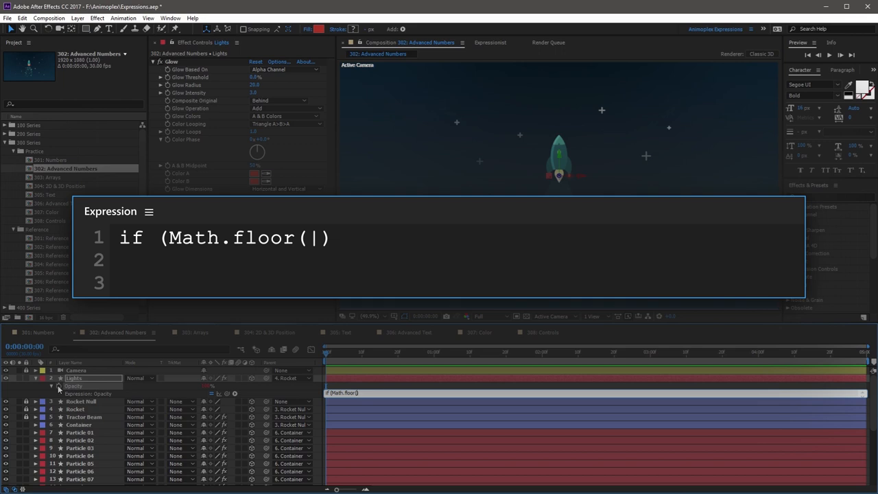
type("time")
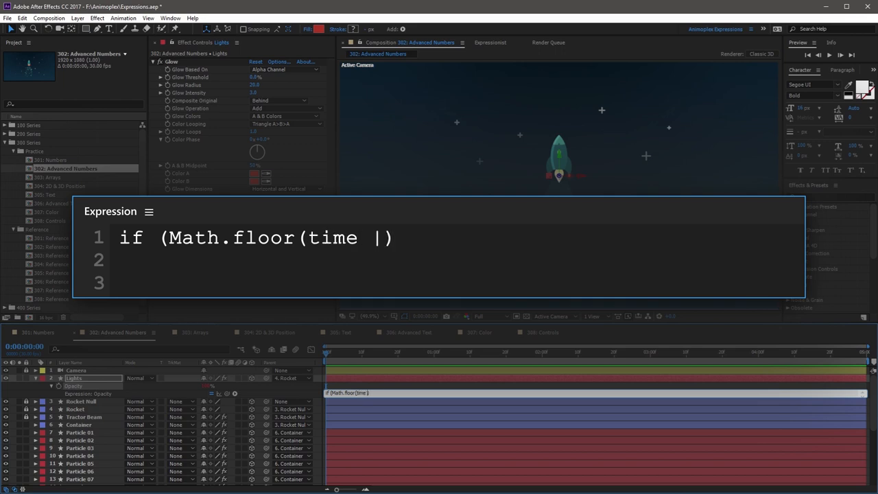
type("%")
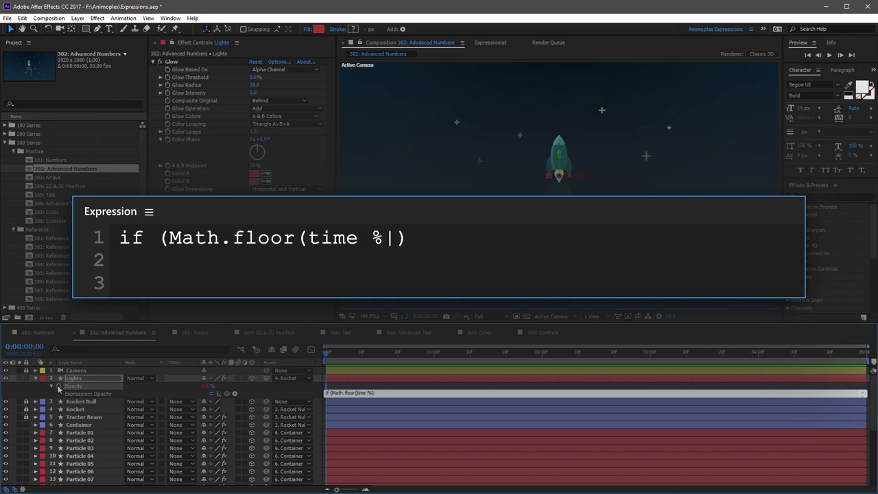
type("\" \"")
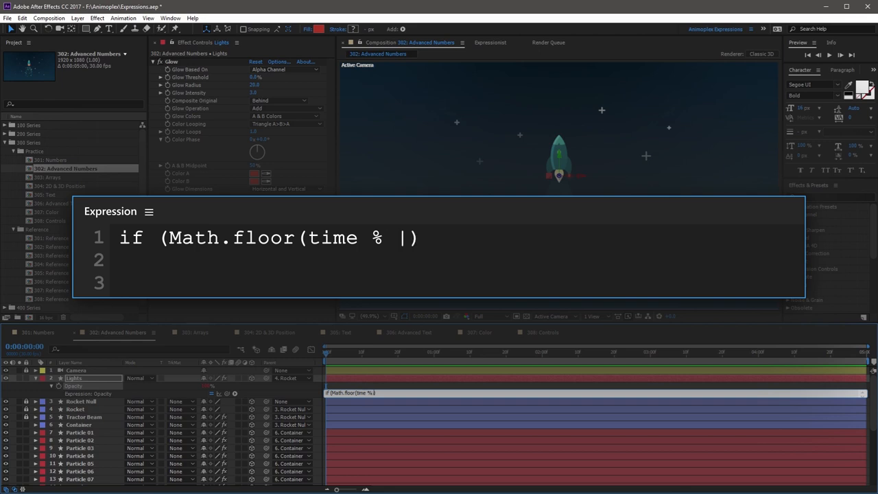
type("2)")
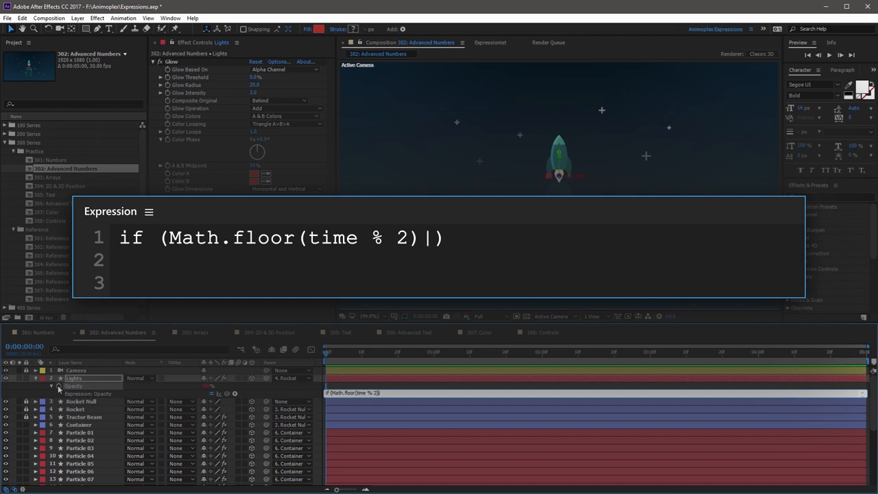
type("=")
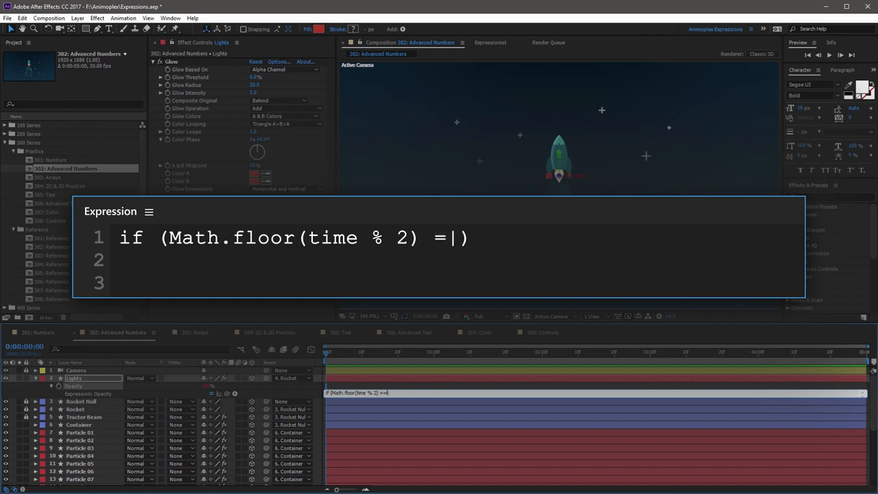
type("= 0)")
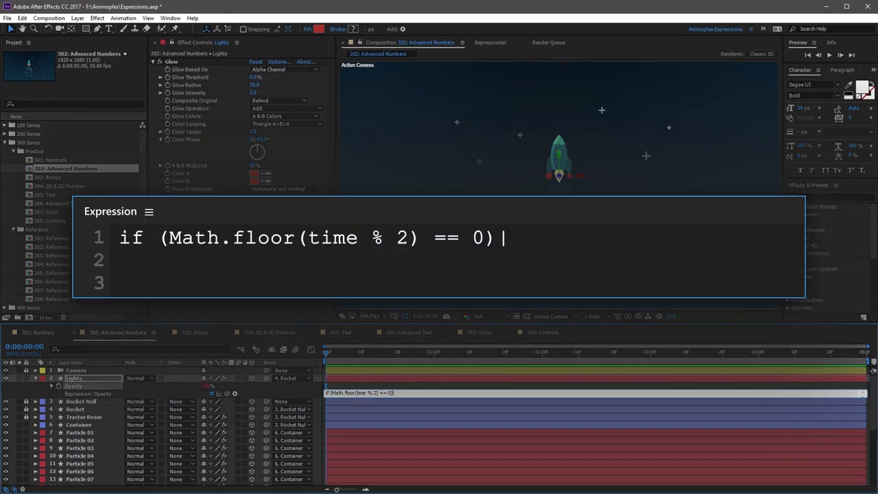
Complete the expression with { 100 } and else { 50 } branches.
type("{")
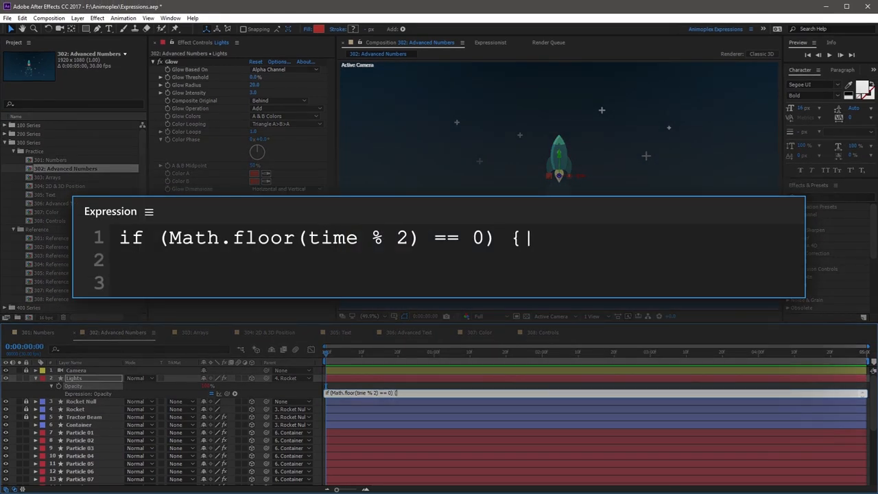
type("100")
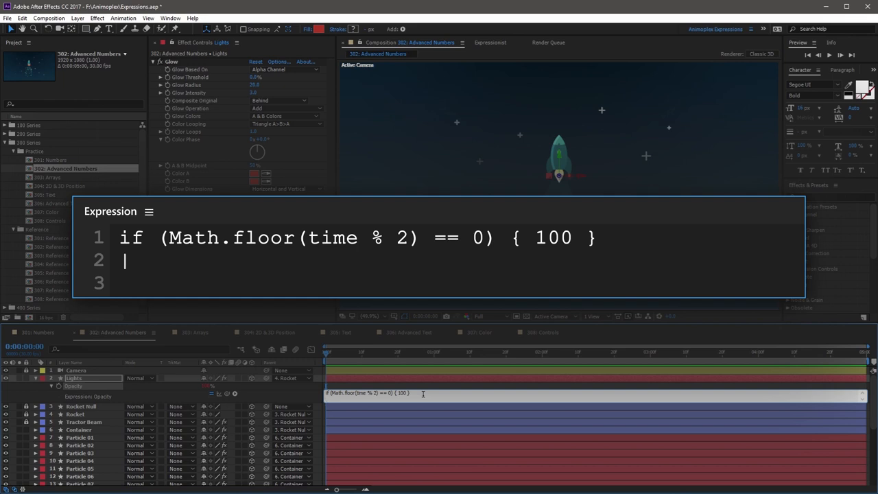
type("else")
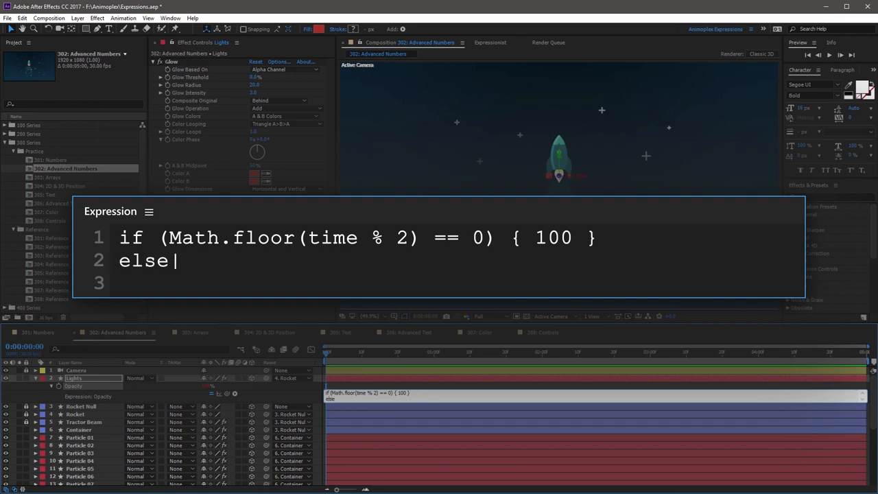
type("{")
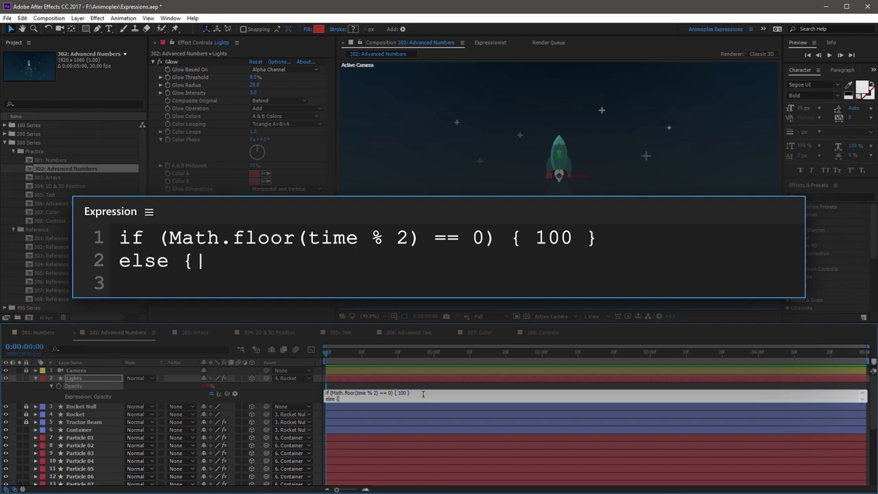
type("\" \"")
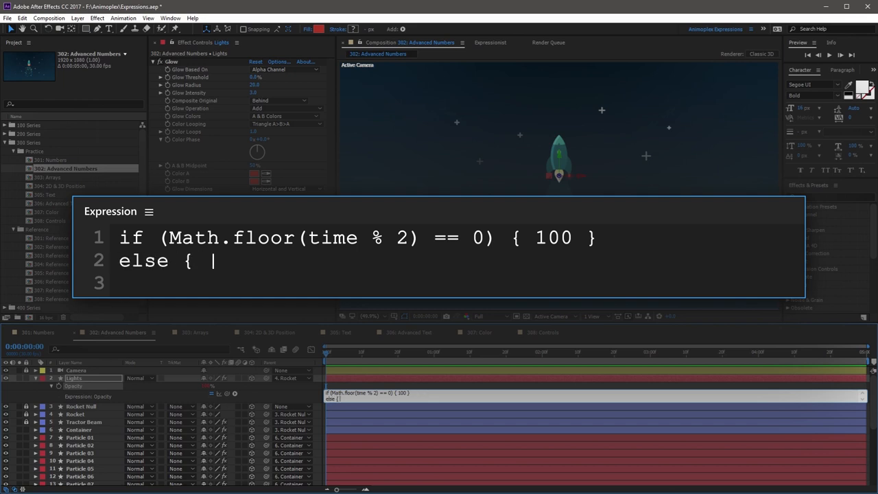
type("50 }")
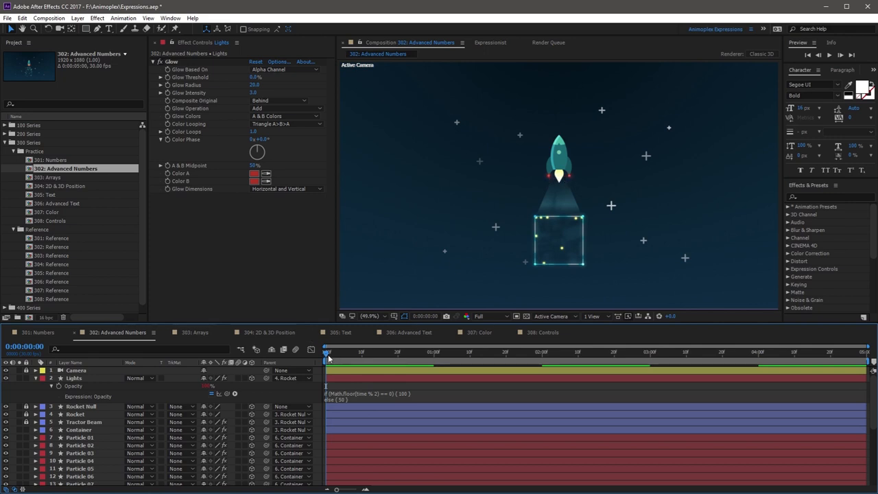
mouse_move(330, 358)
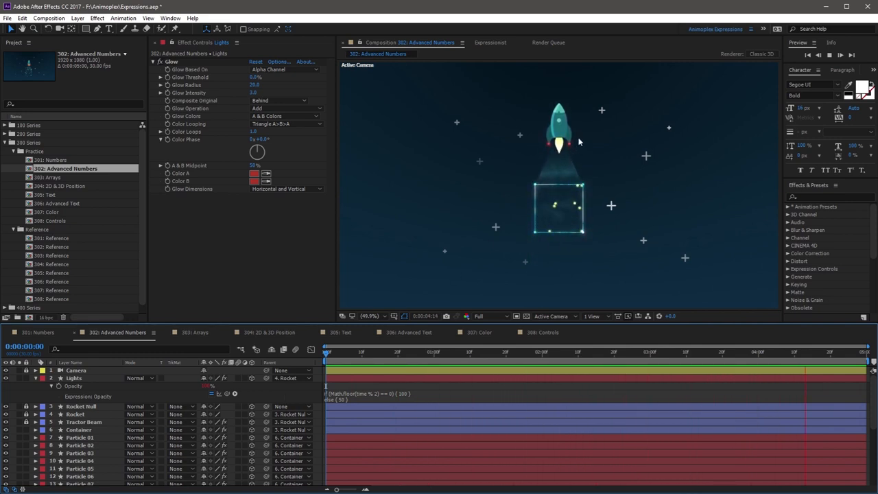
Commit the if/else expression and return playback to the start of the composition.
left_click(332, 351)
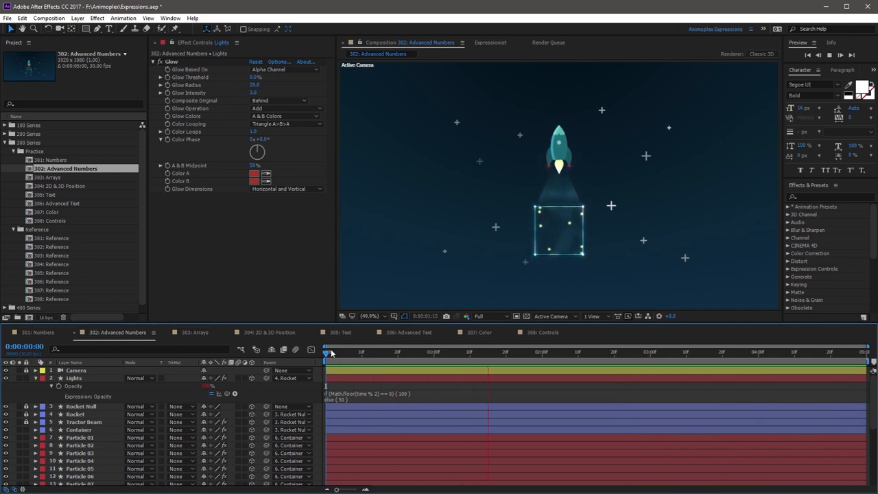